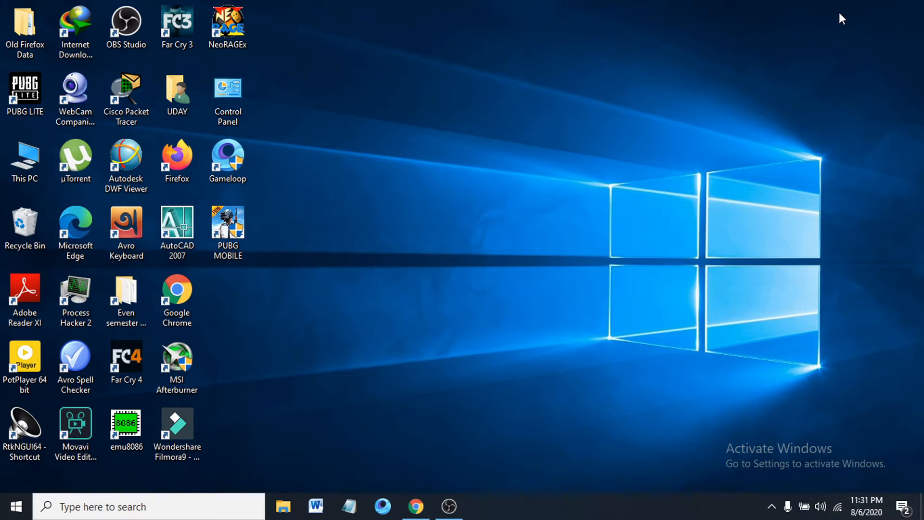
pyautogui.moveTo(508, 276)
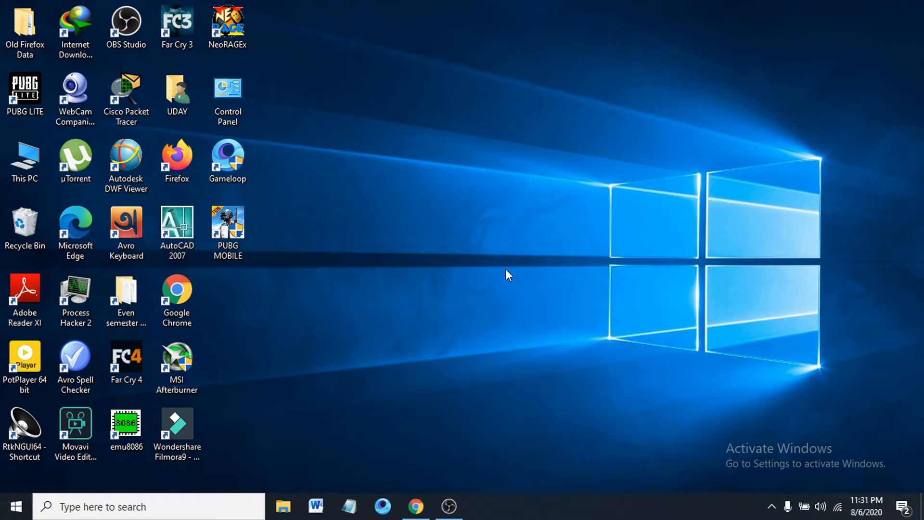
pyautogui.moveTo(492, 250)
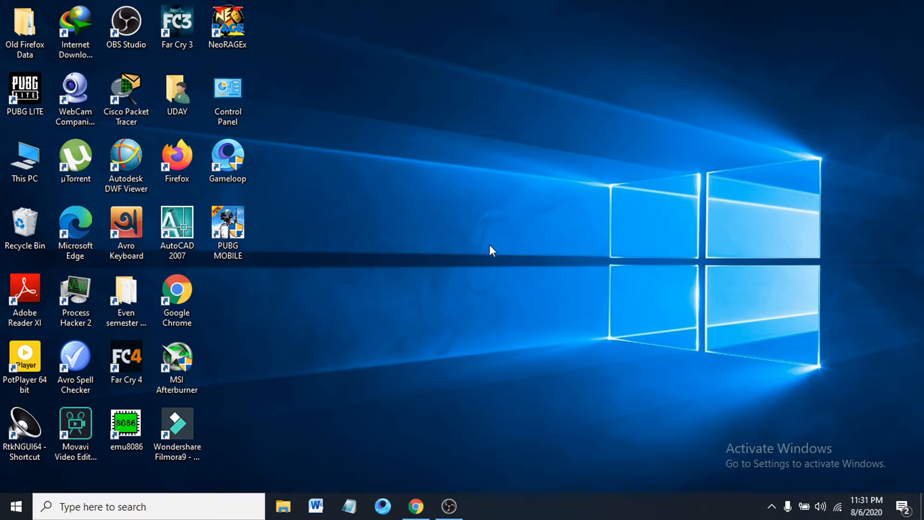
pyautogui.moveTo(424, 262)
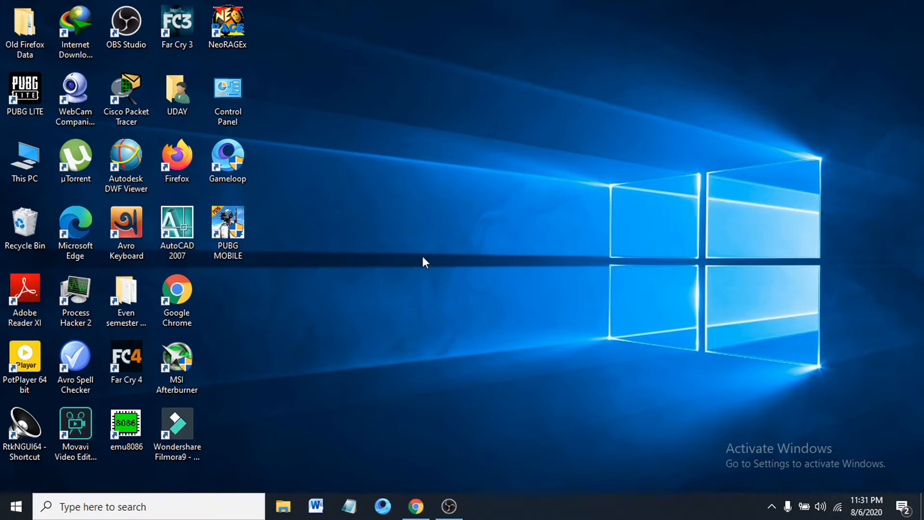
pyautogui.moveTo(449, 260)
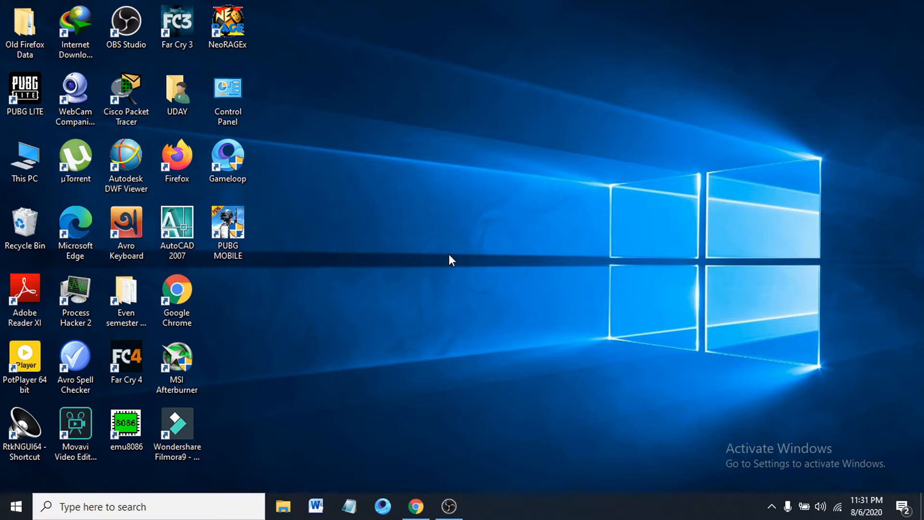
pyautogui.moveTo(510, 244)
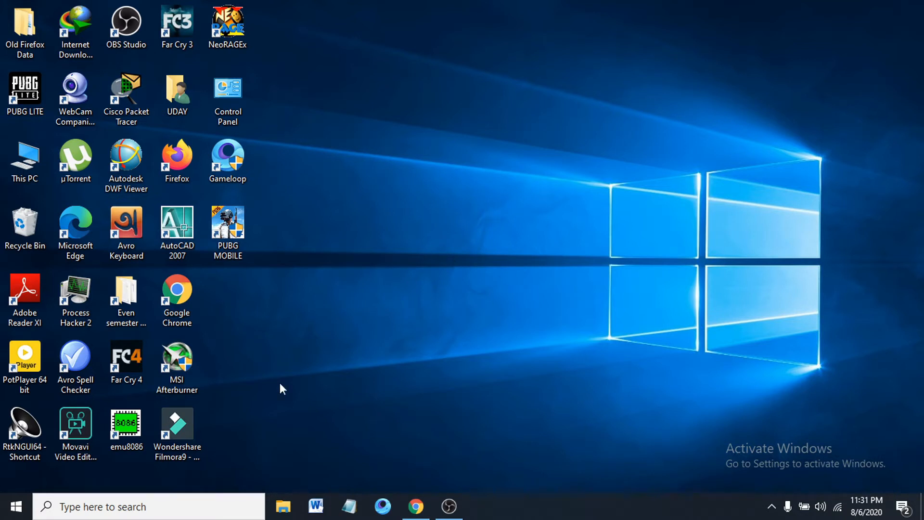
# Search Windows for 'msconfig' so System Configuration shows as the best match
pyautogui.click(147, 506)
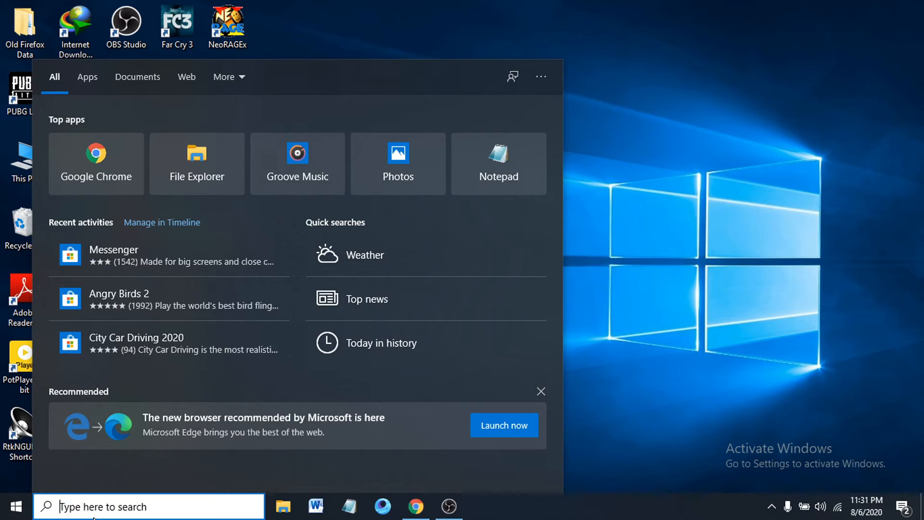
pyautogui.write('mscon')
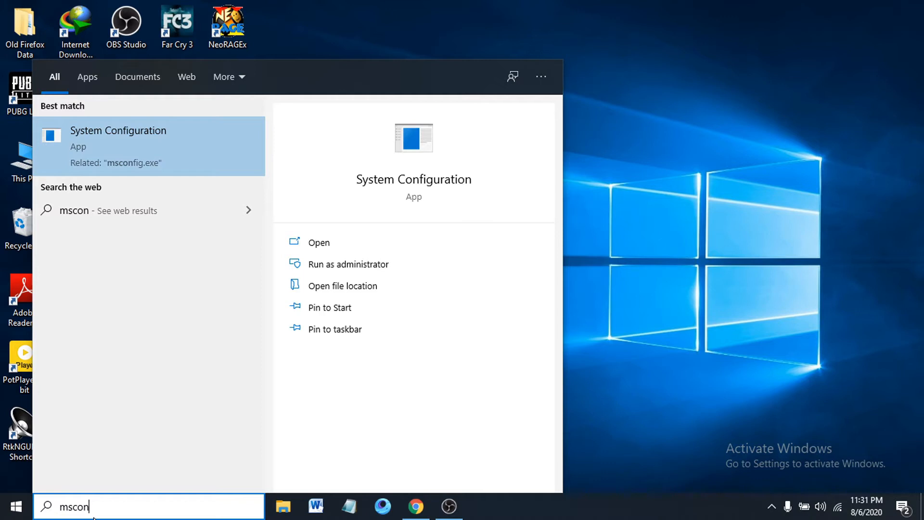
pyautogui.write('fig')
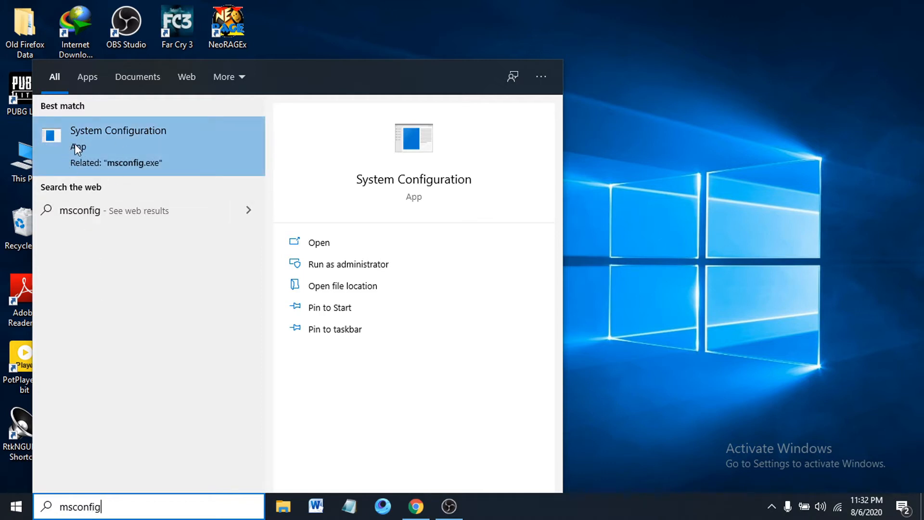
pyautogui.moveTo(66, 152)
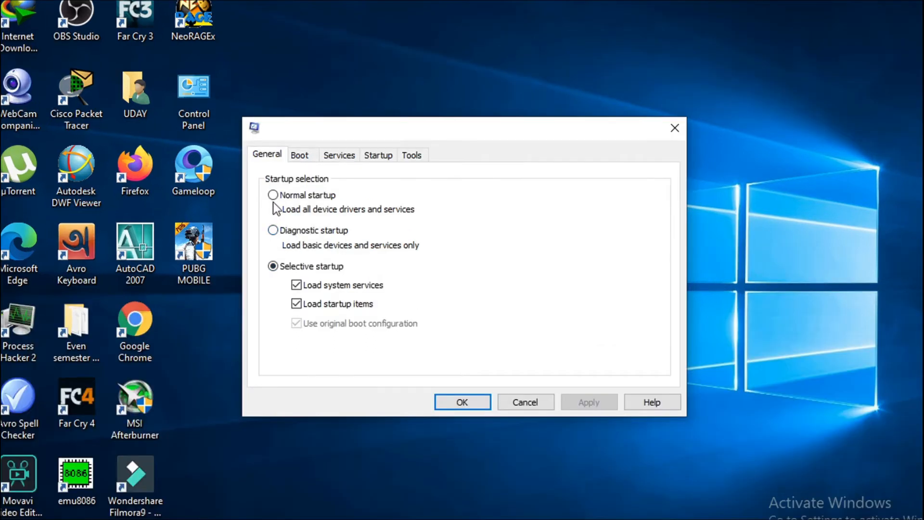
# Select Normal startup on the General tab, apply it and confirm with OK
pyautogui.click(272, 194)
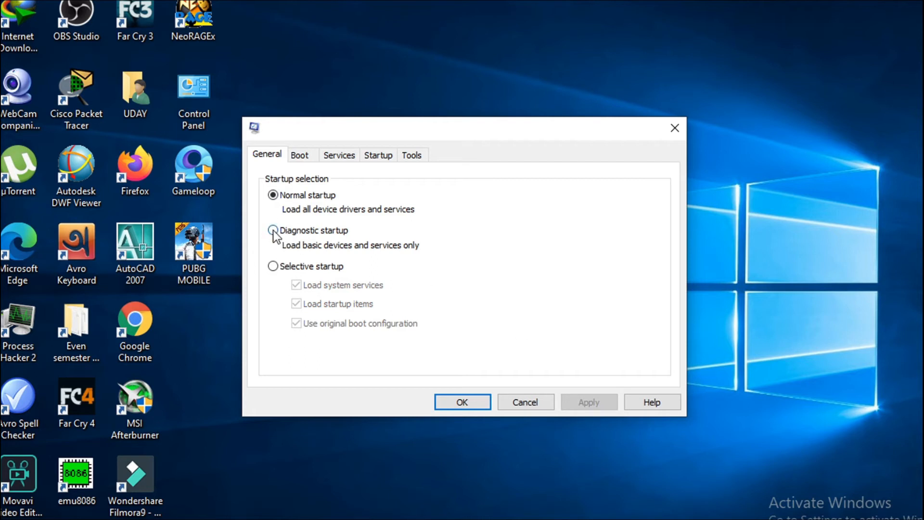
pyautogui.click(273, 230)
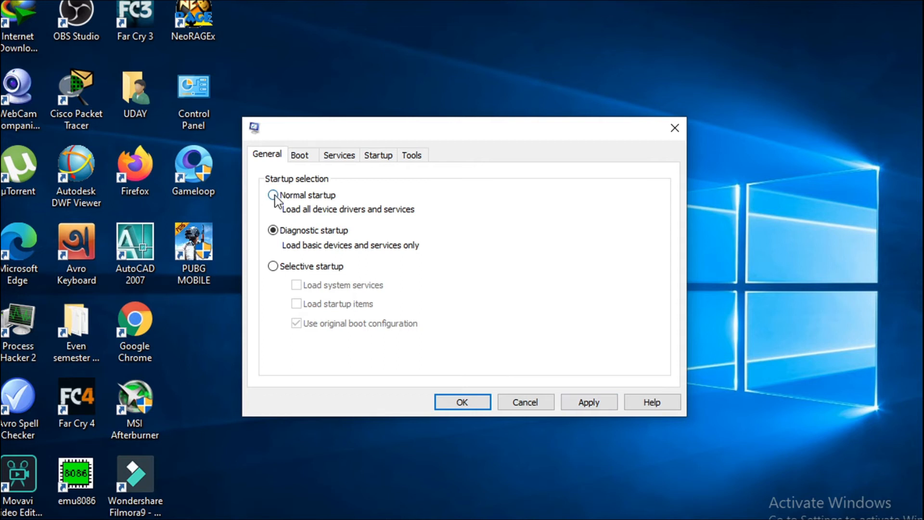
pyautogui.click(272, 195)
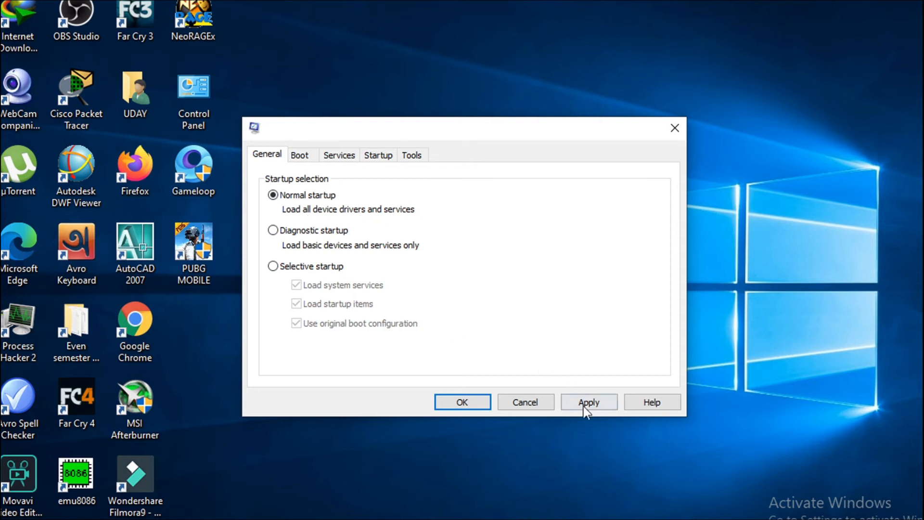
pyautogui.click(588, 402)
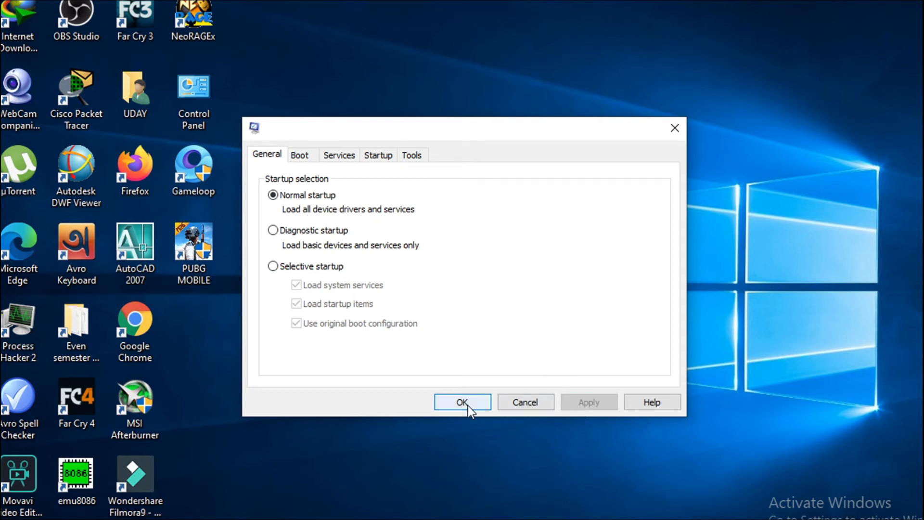
pyautogui.click(462, 401)
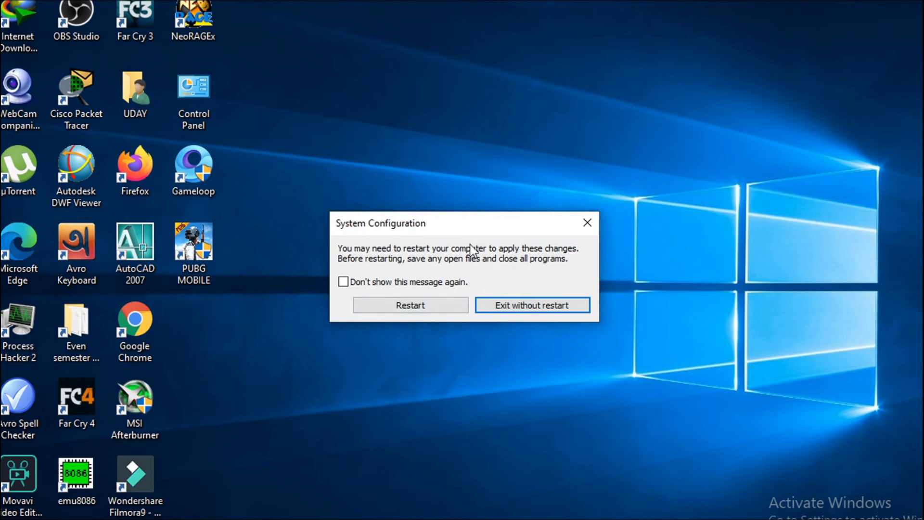
pyautogui.moveTo(450, 299)
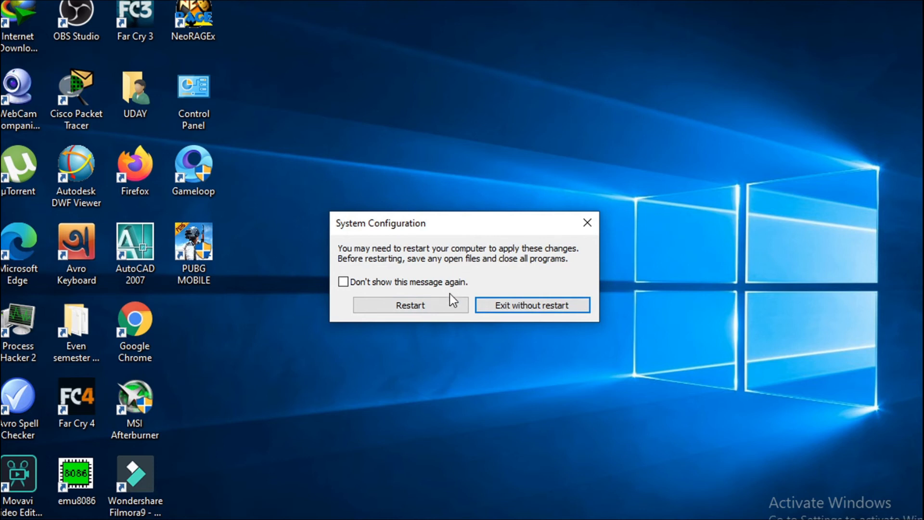
pyautogui.moveTo(520, 290)
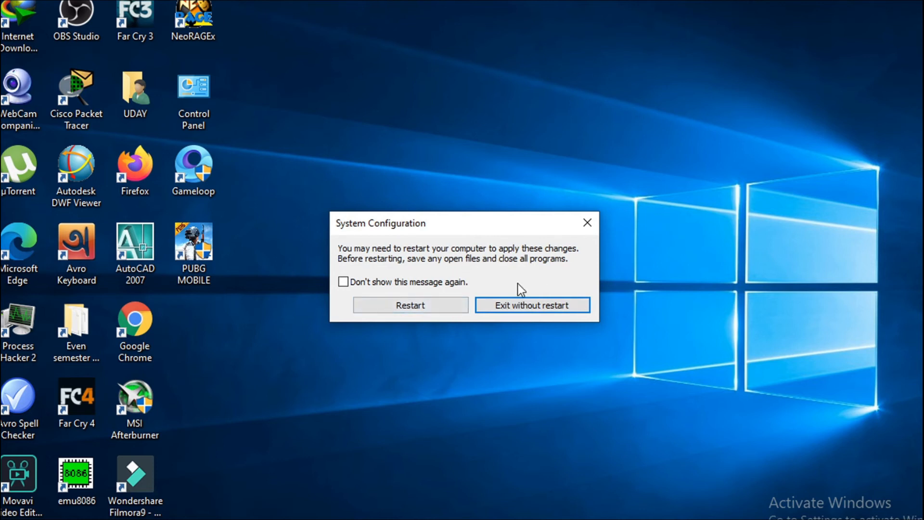
pyautogui.moveTo(442, 256)
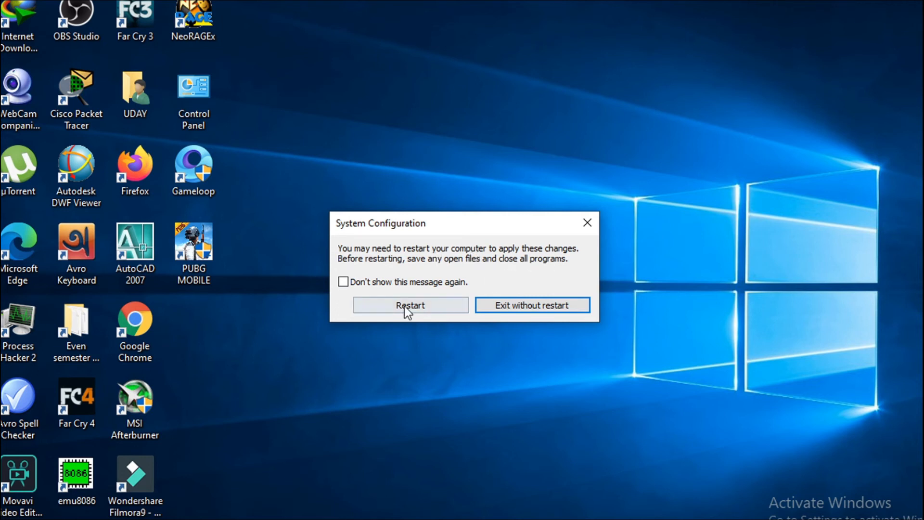
pyautogui.moveTo(421, 315)
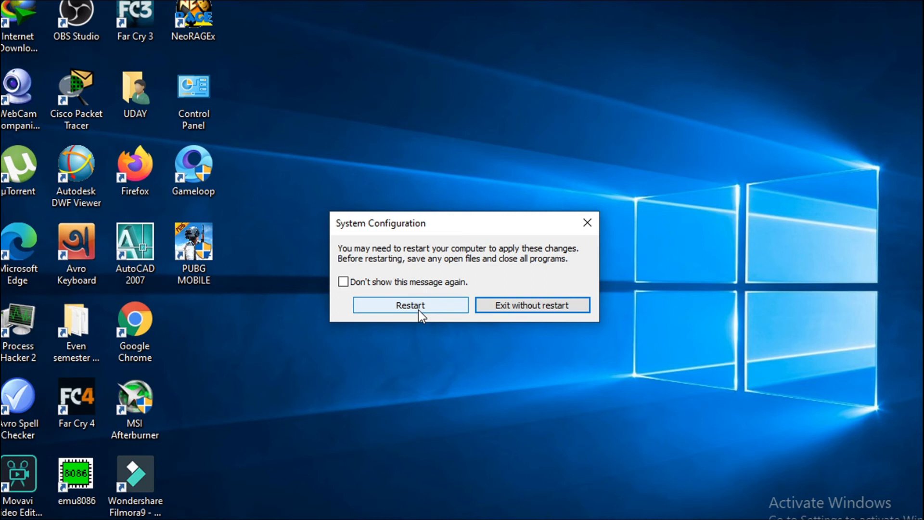
pyautogui.moveTo(396, 336)
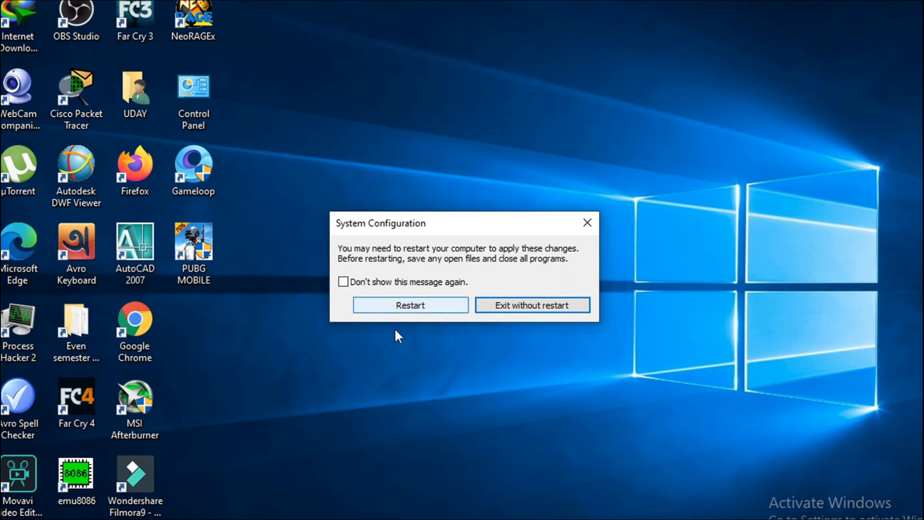
pyautogui.moveTo(427, 309)
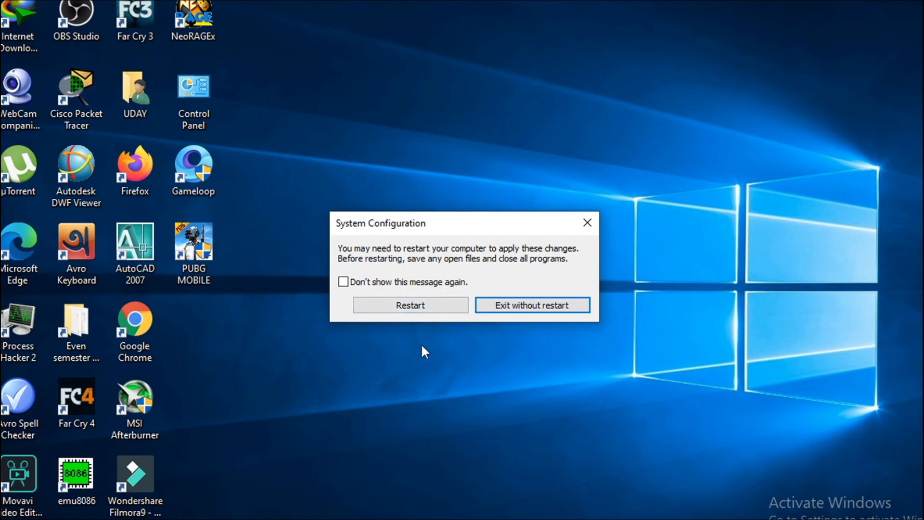
pyautogui.moveTo(409, 305)
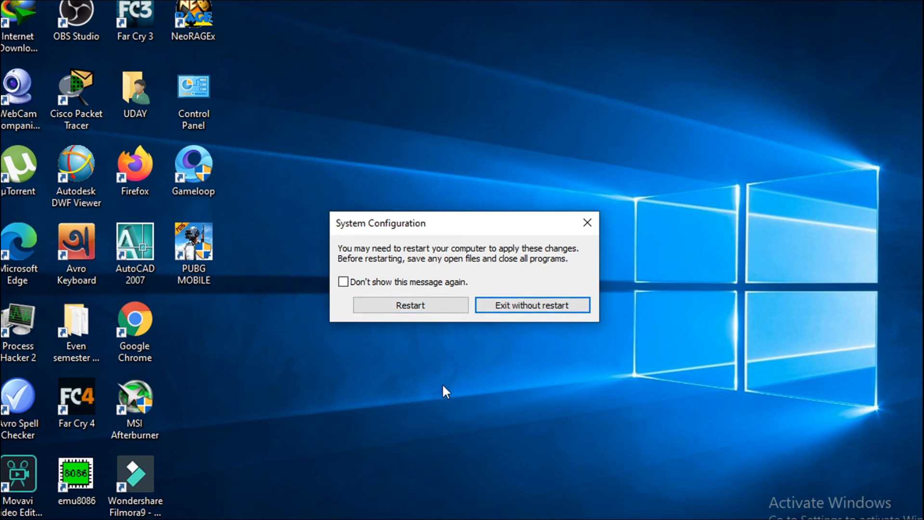
pyautogui.moveTo(466, 277)
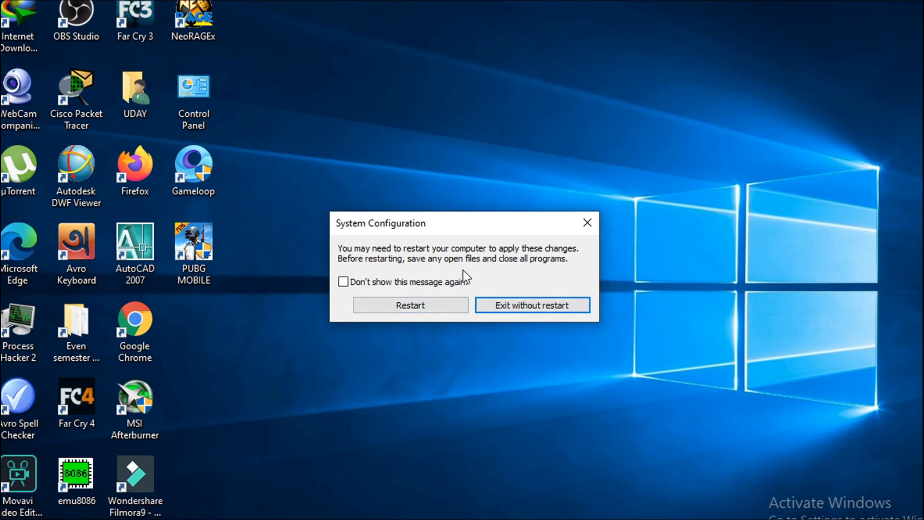
pyautogui.moveTo(452, 404)
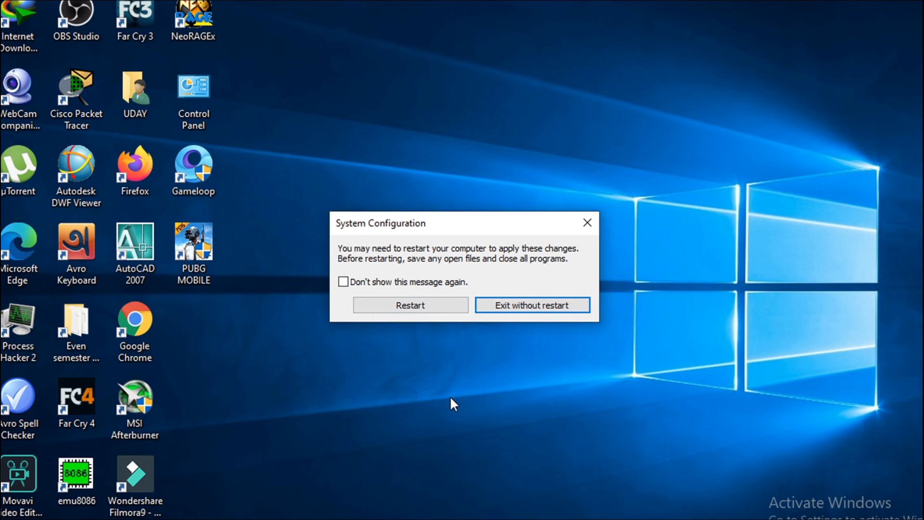
# Dismiss the restart prompt with Exit without restart
pyautogui.click(531, 305)
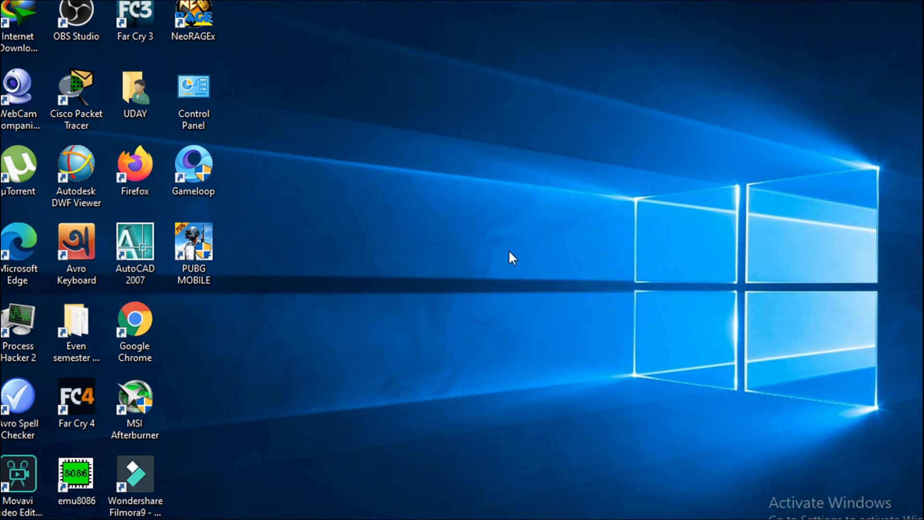